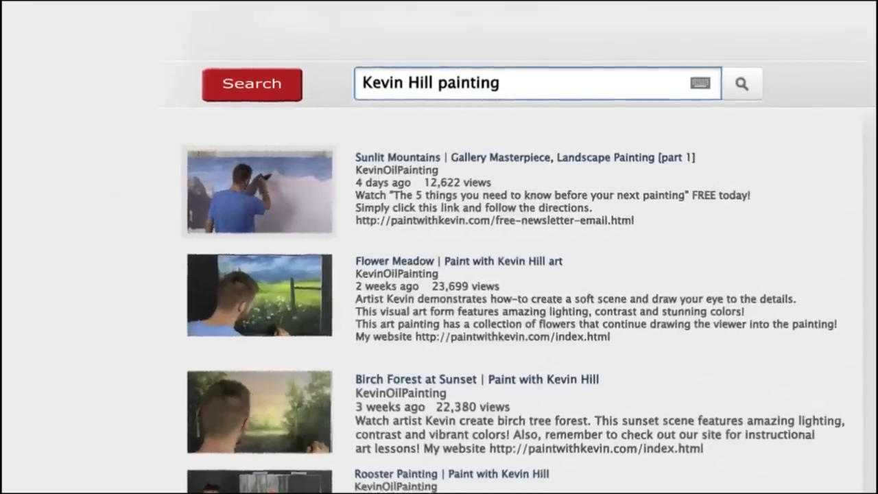
scroll("down", 3)
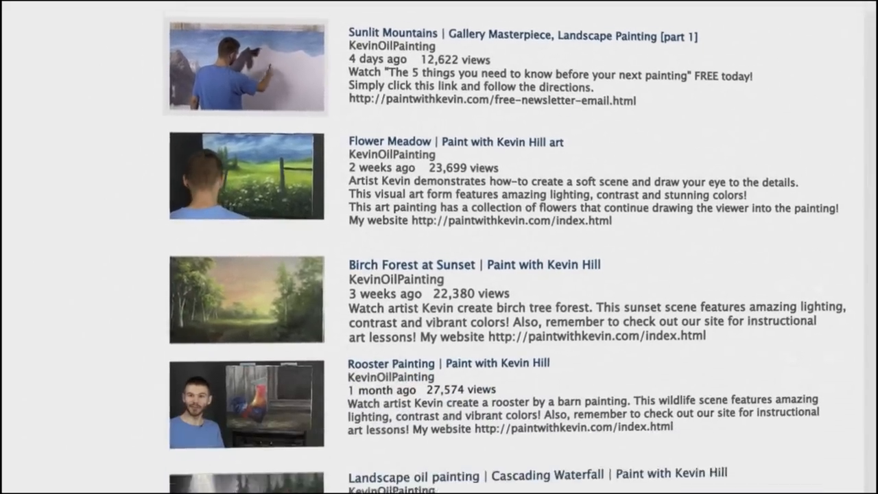
scroll("down", 3)
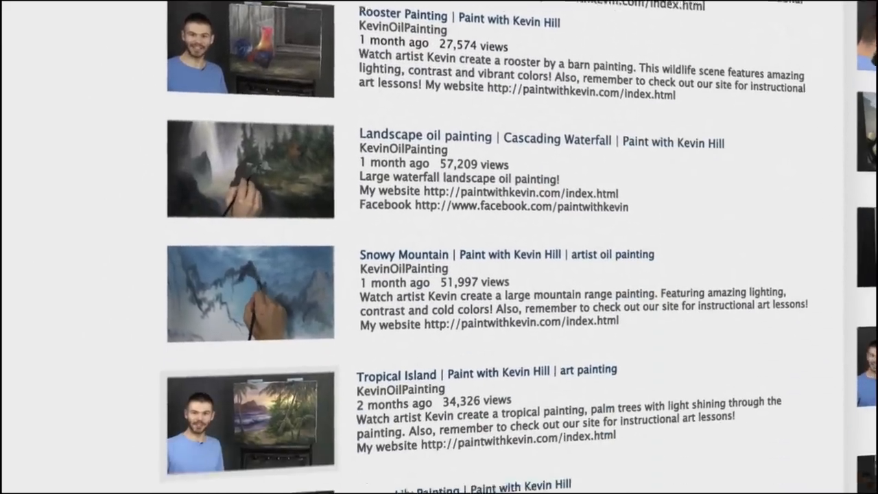
scroll("down", 3)
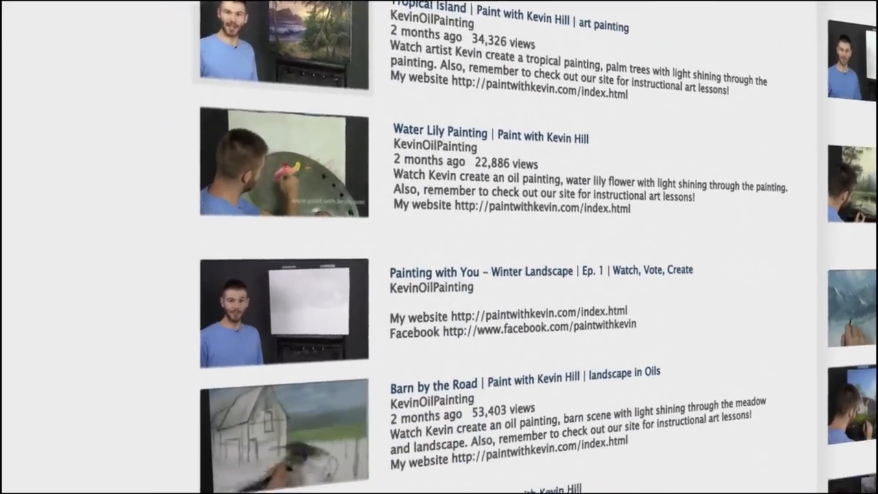